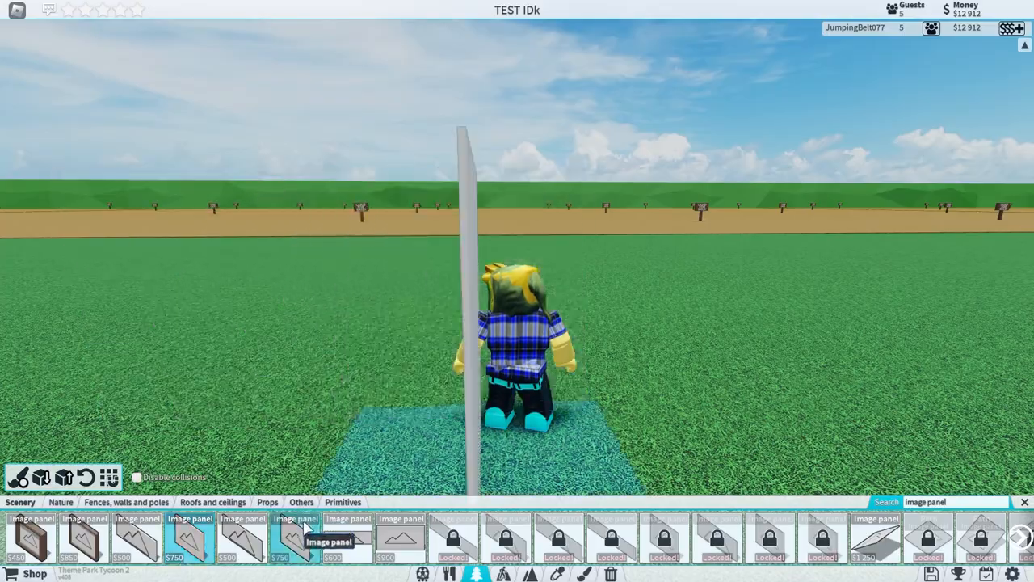
Place the first image panel of the 3x3 wall on the ground.
left_click(295, 538)
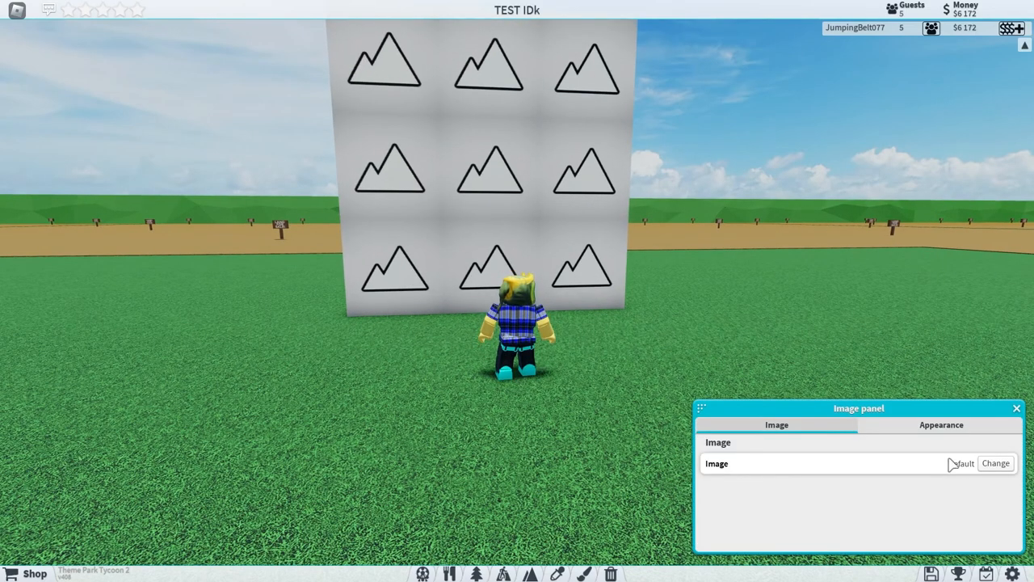
Set two panels' pictures to the tpt2-logo and the Australian flag.
left_click(996, 463)
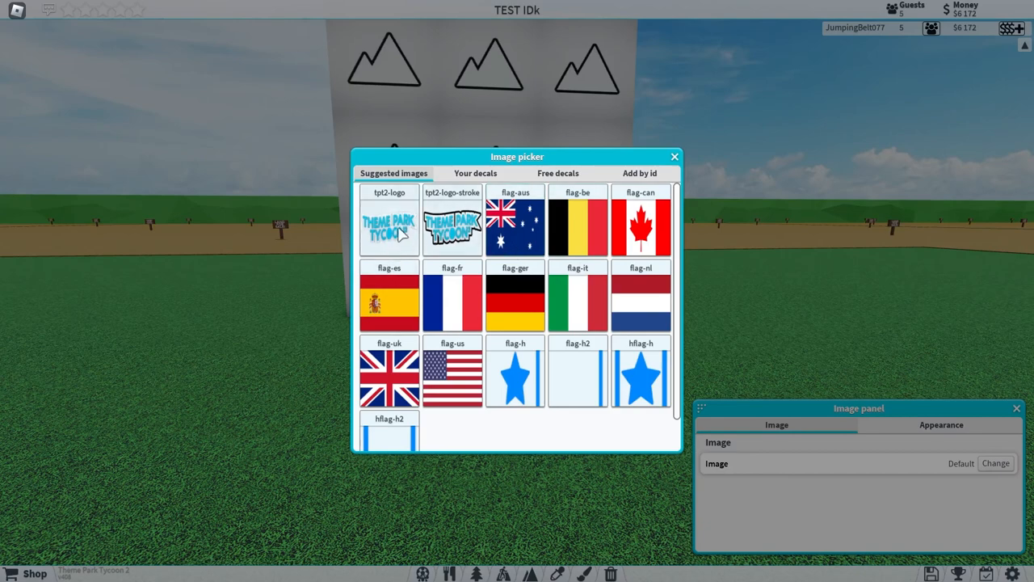
left_click(389, 224)
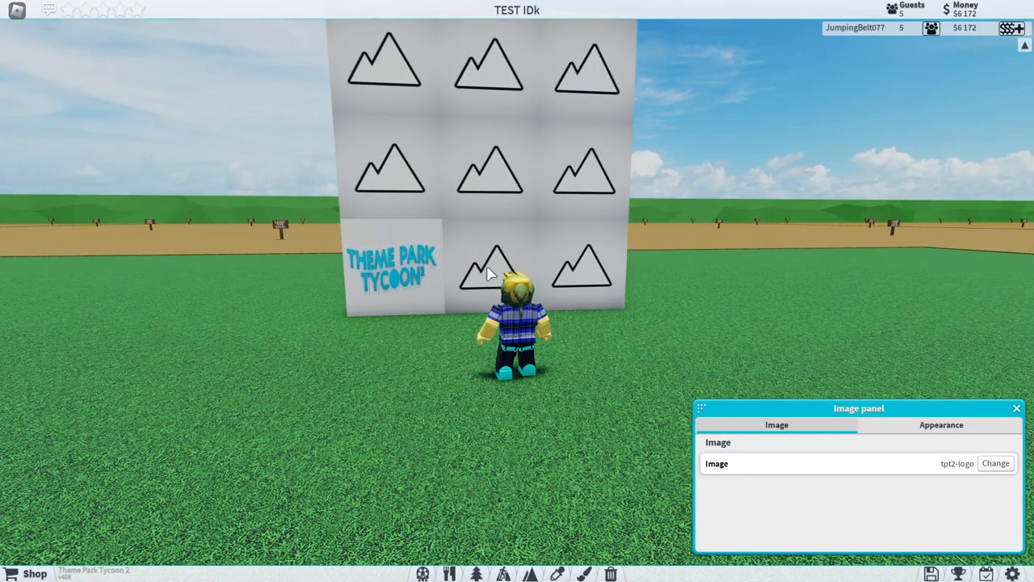
left_click(996, 463)
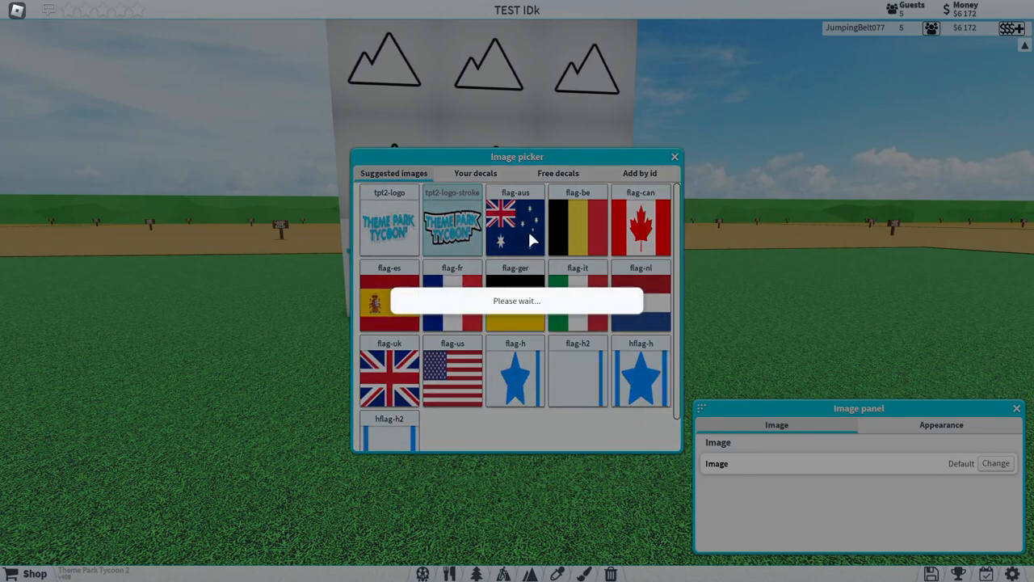
left_click(452, 223)
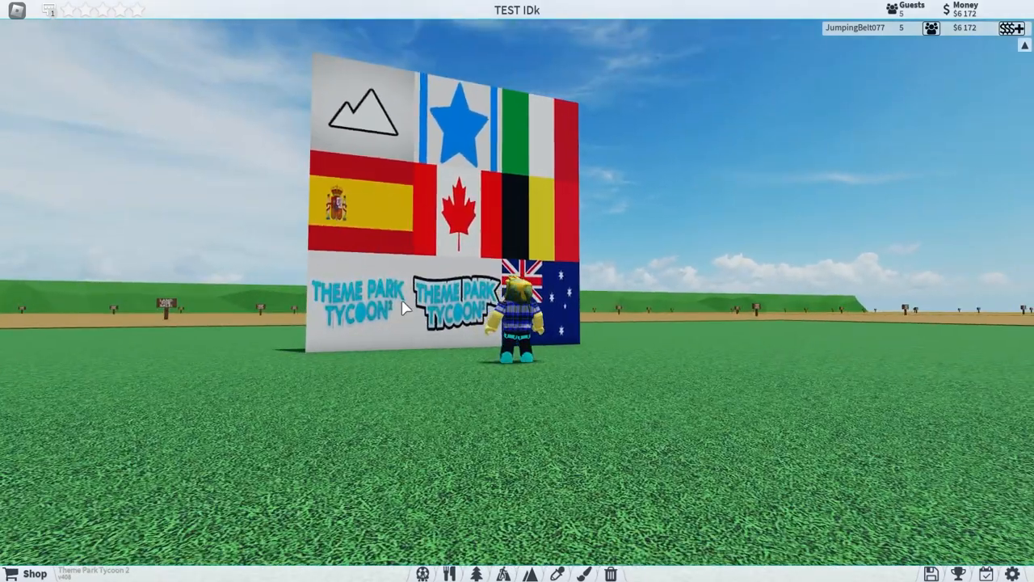
mouse_move(356, 101)
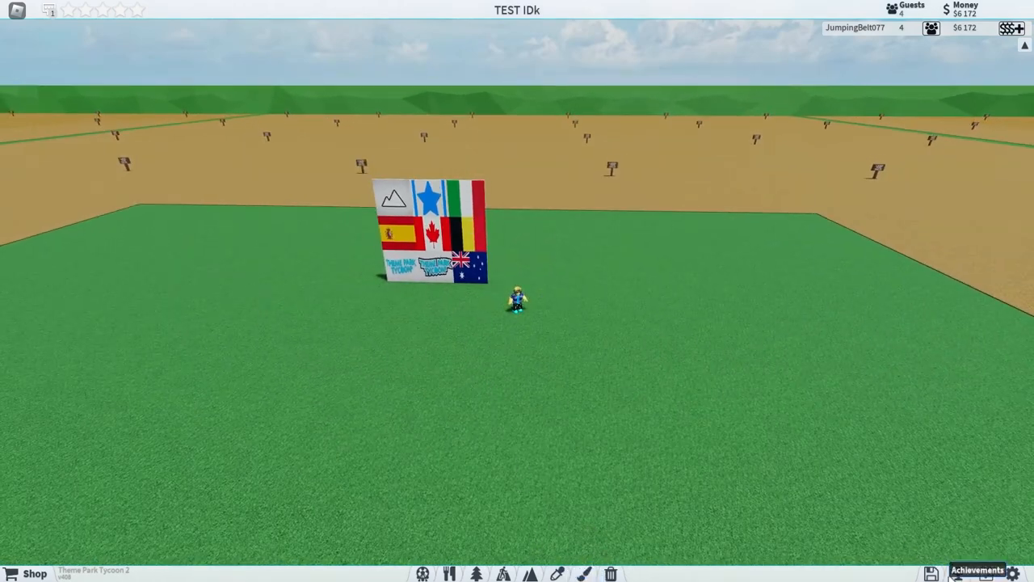
Confirm The big picture achievement, then select the larger $12,000 image panel to place.
left_click(976, 570)
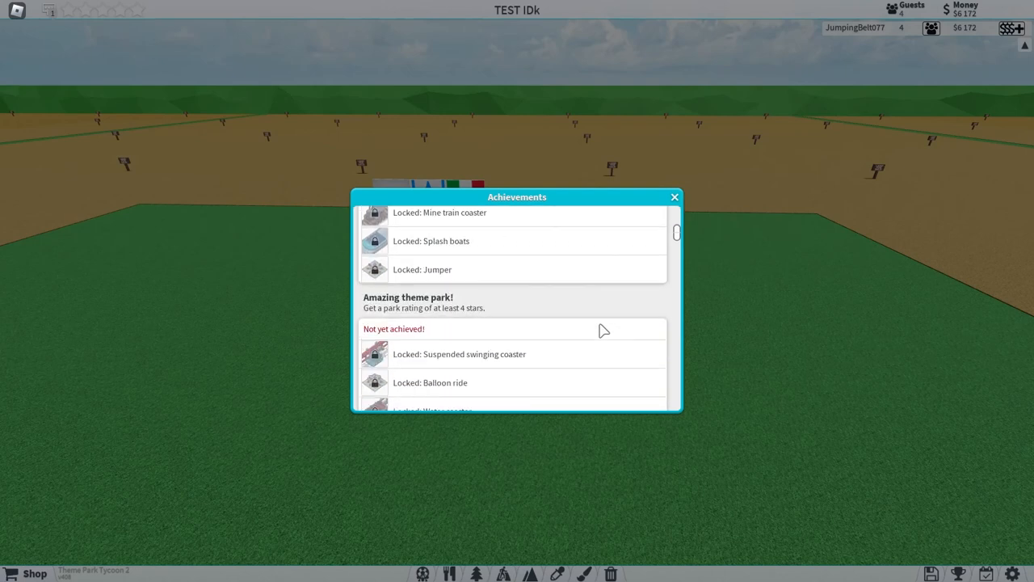
scroll("down", 3)
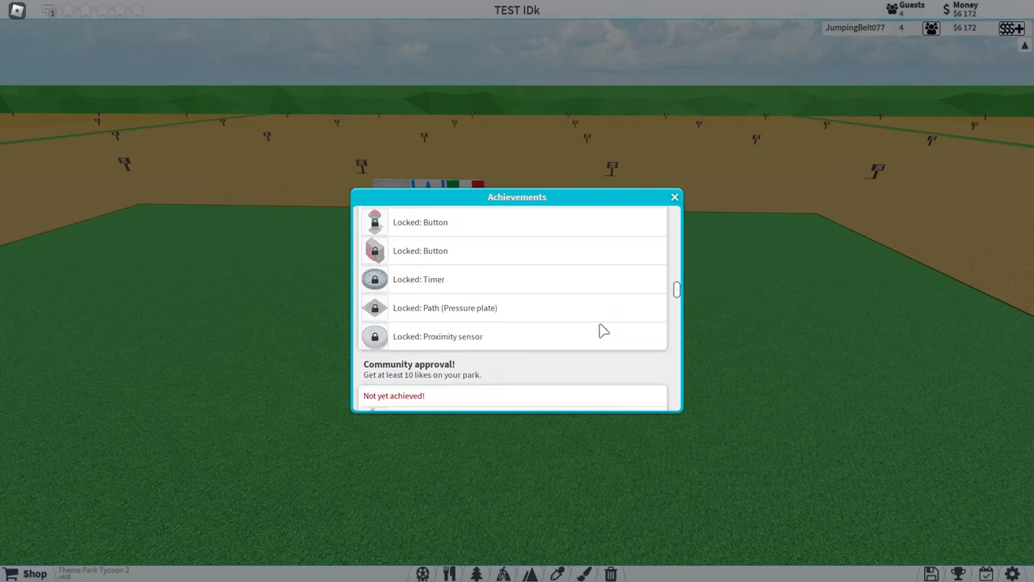
scroll("down", 3)
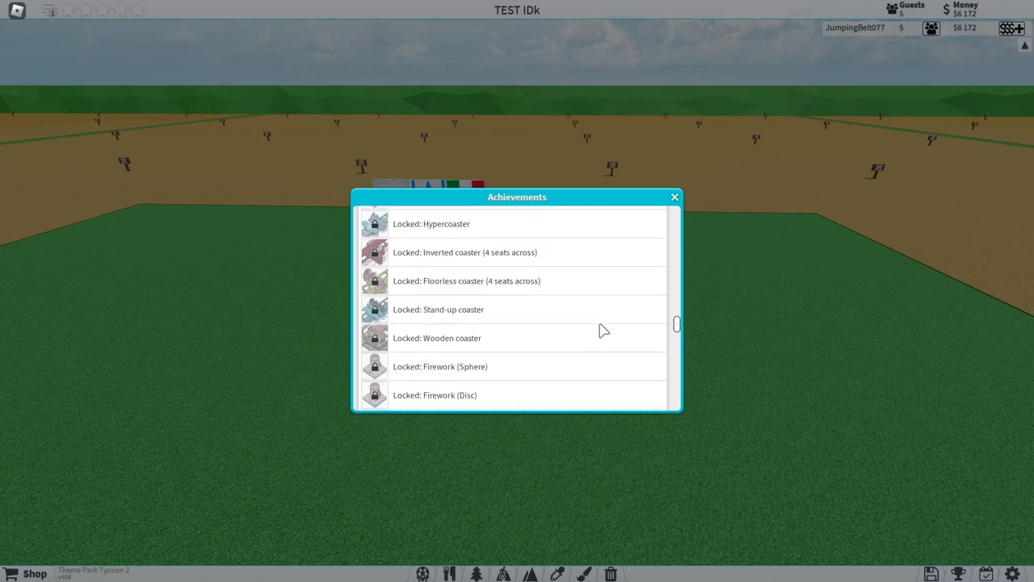
scroll("down", 3)
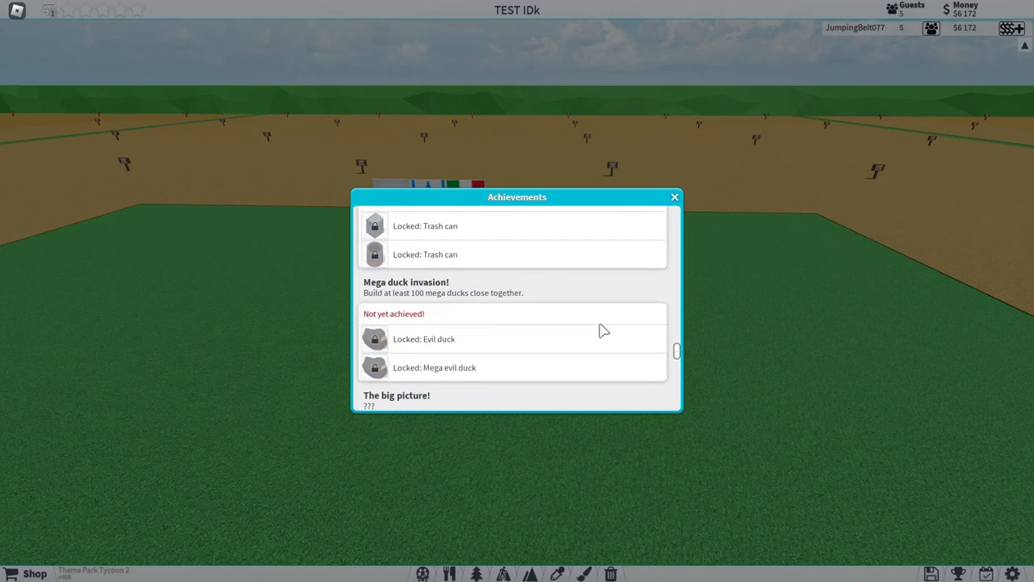
scroll("down", 3)
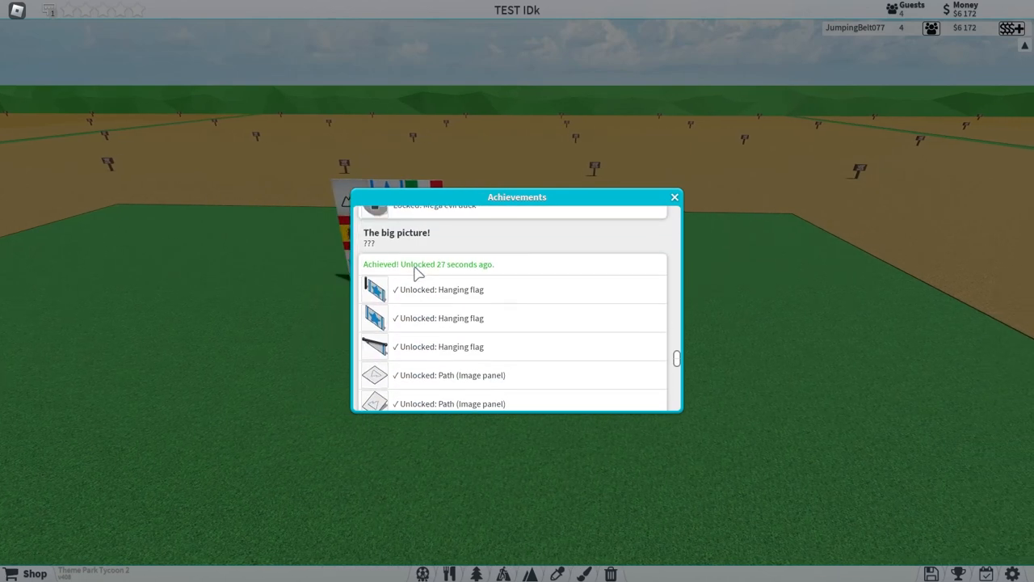
scroll("down", 3)
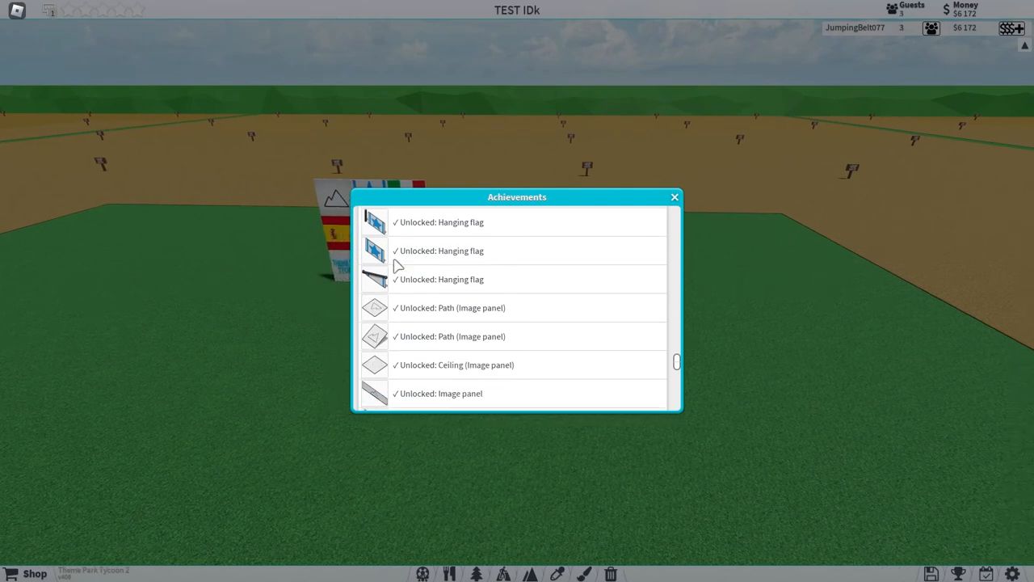
scroll("down", 3)
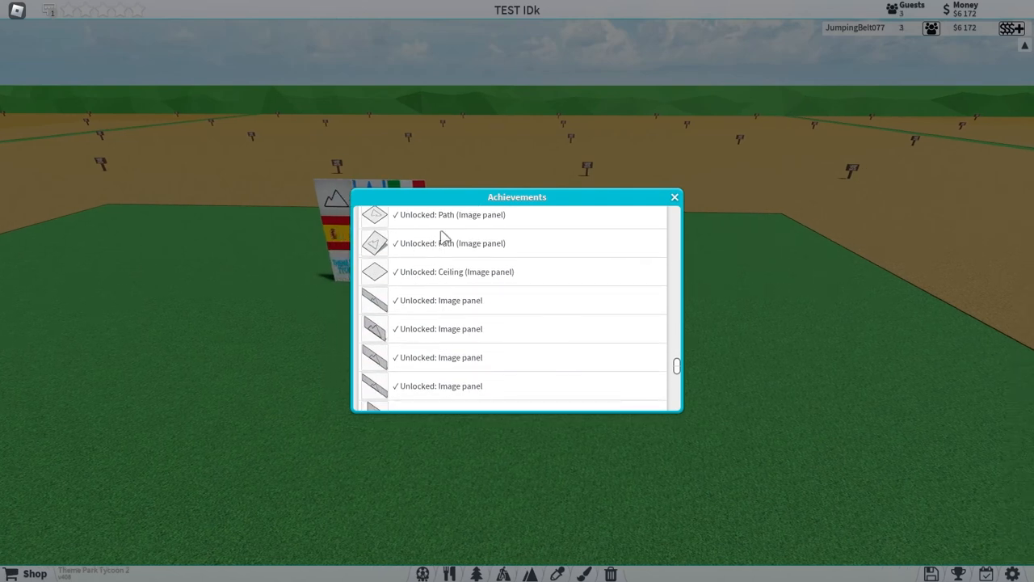
scroll("down", 3)
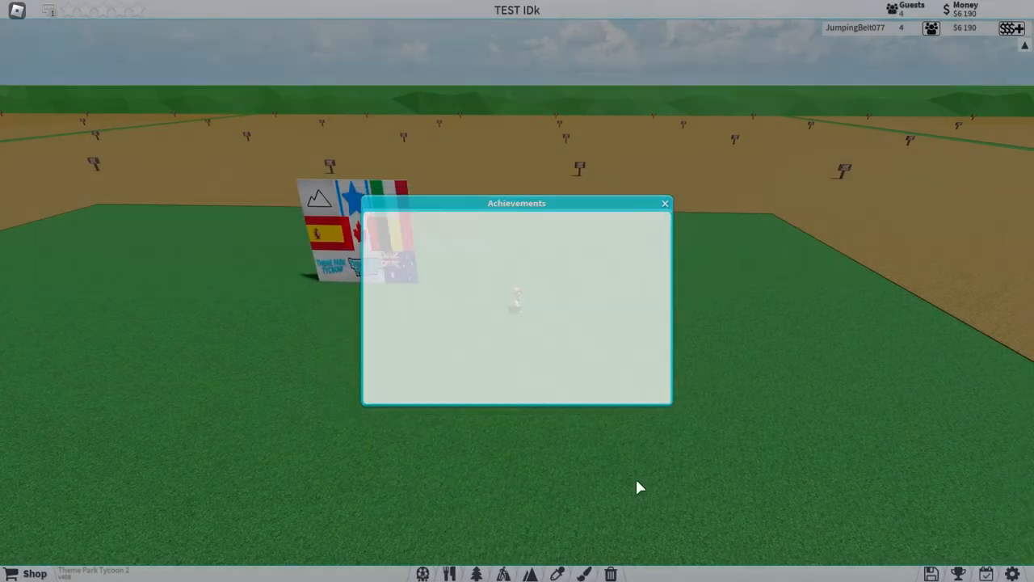
left_click(665, 203)
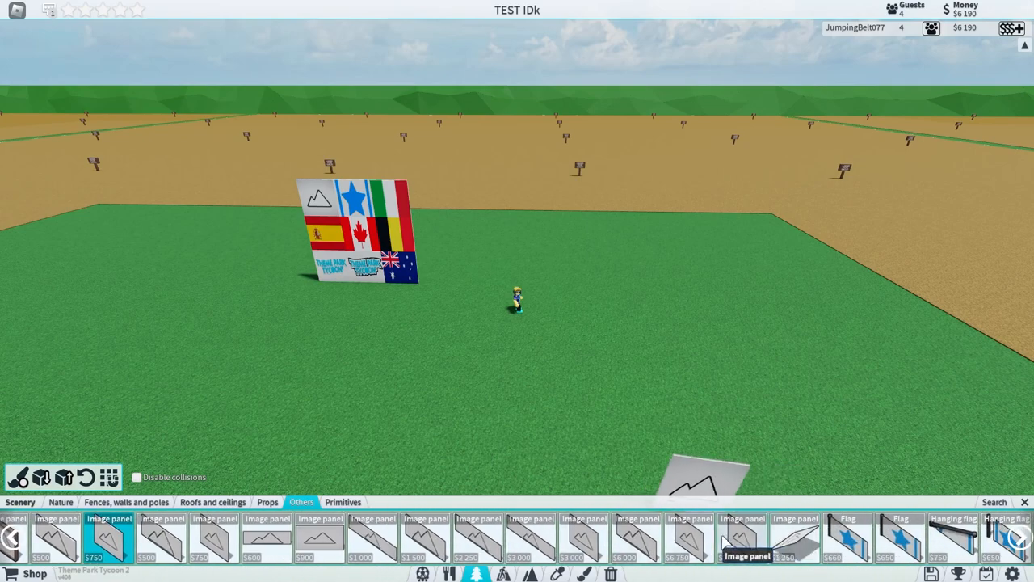
left_click(741, 537)
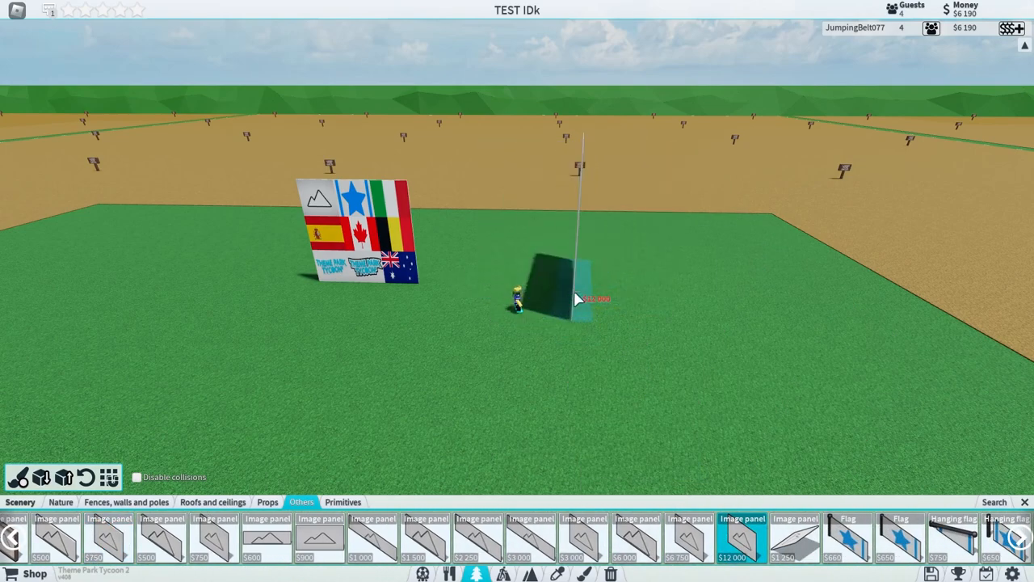